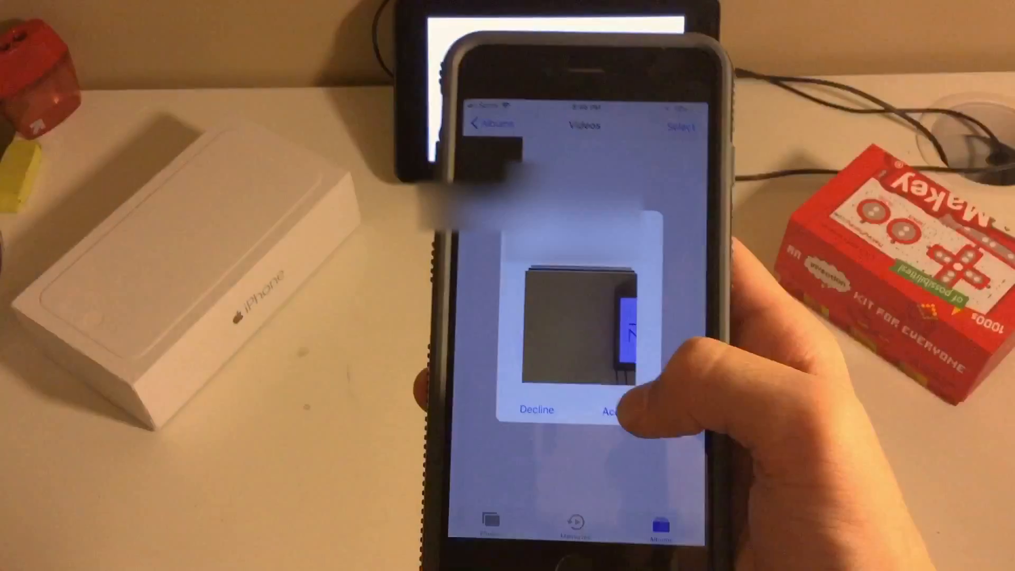
Accept the incoming AirDropped videos from the other device.
click(612, 411)
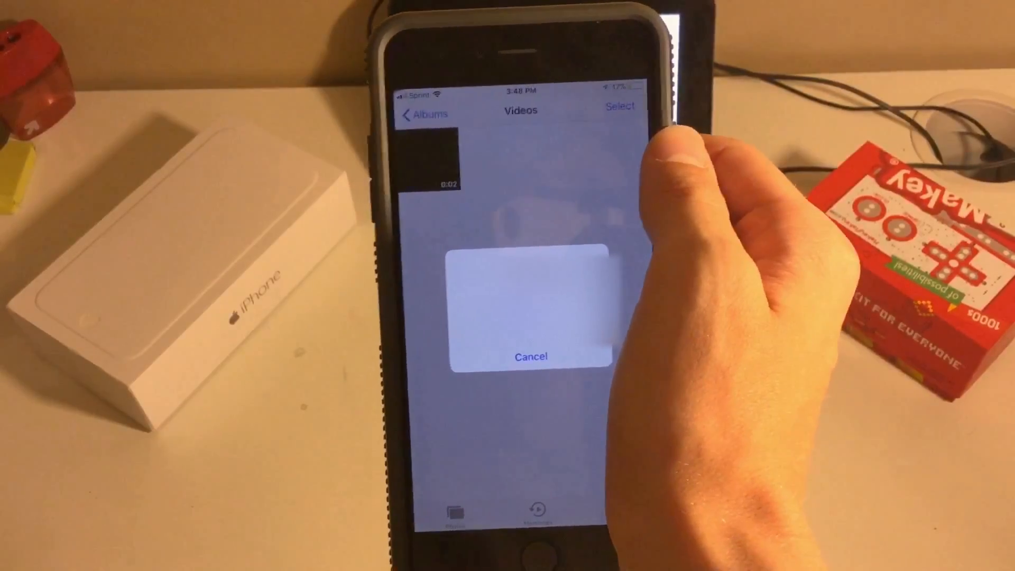
Dismiss the transfer dialog and view the Camera Roll with the eleven new videos.
click(529, 357)
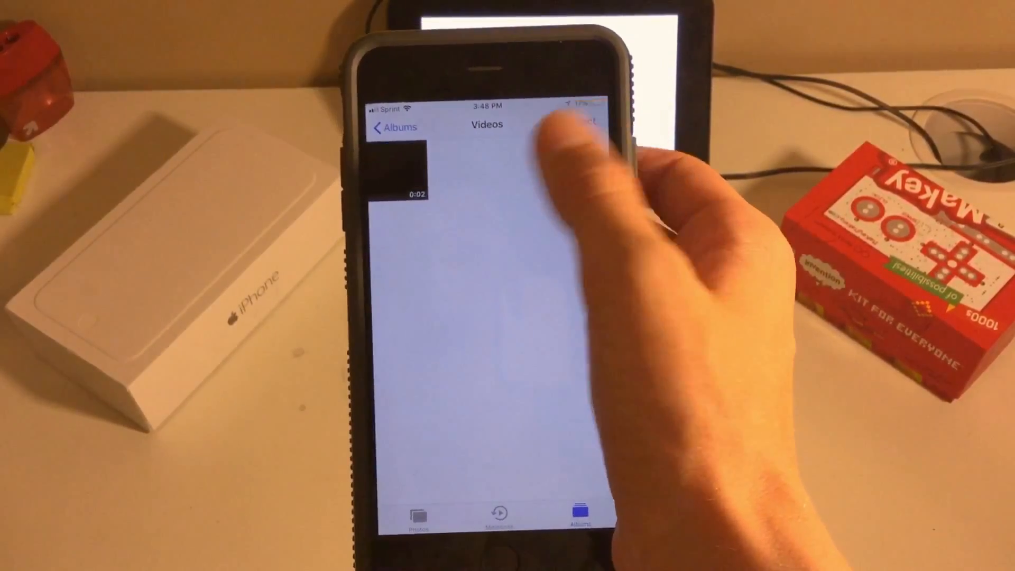
click(394, 127)
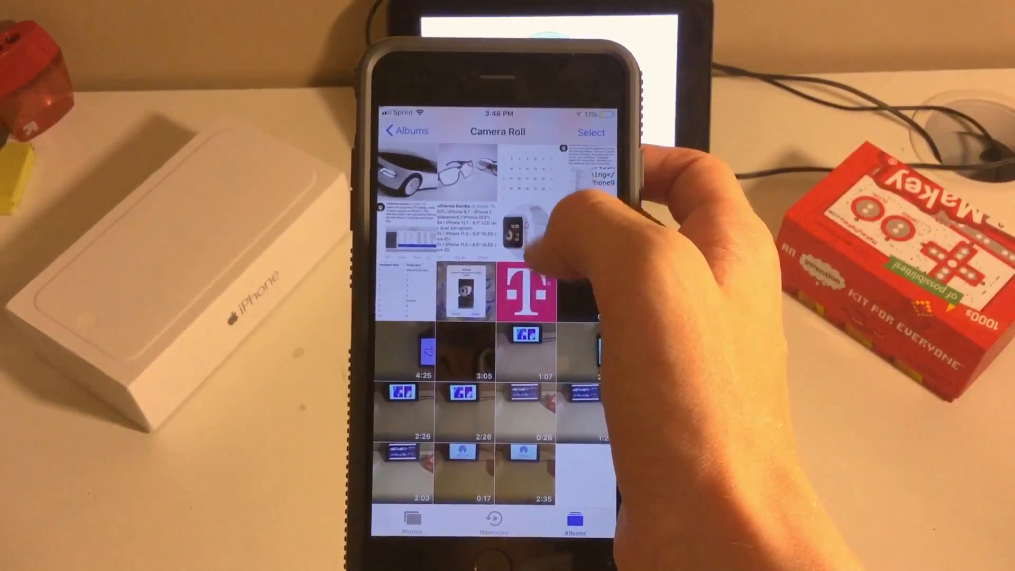